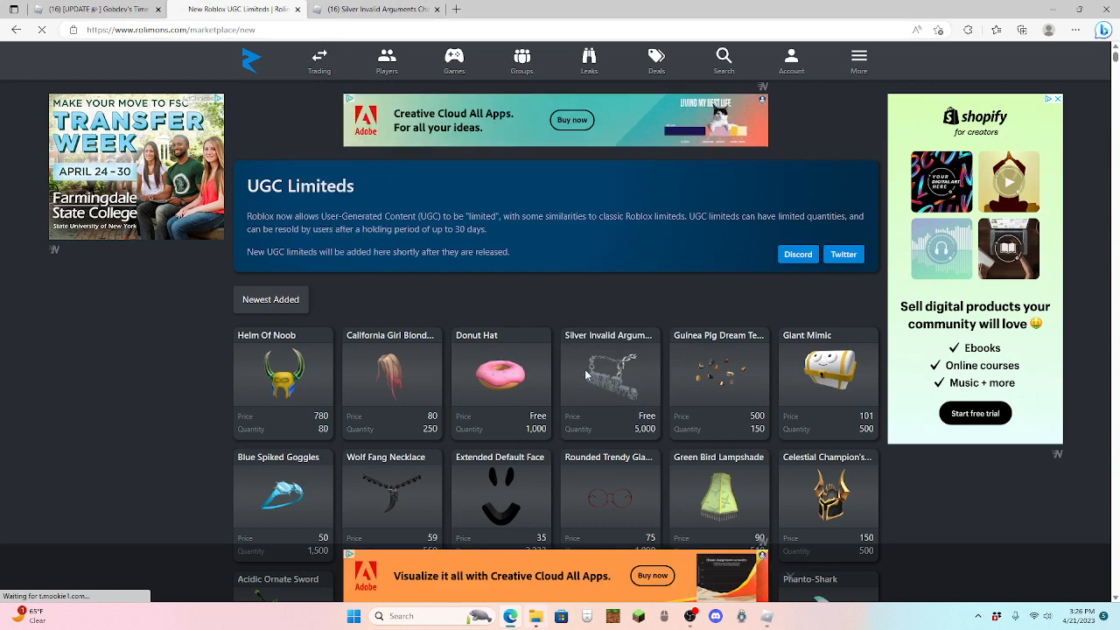
# Step: Scroll the Donut Hat item page down to its recommendations and comments
pyautogui.scroll(-3)
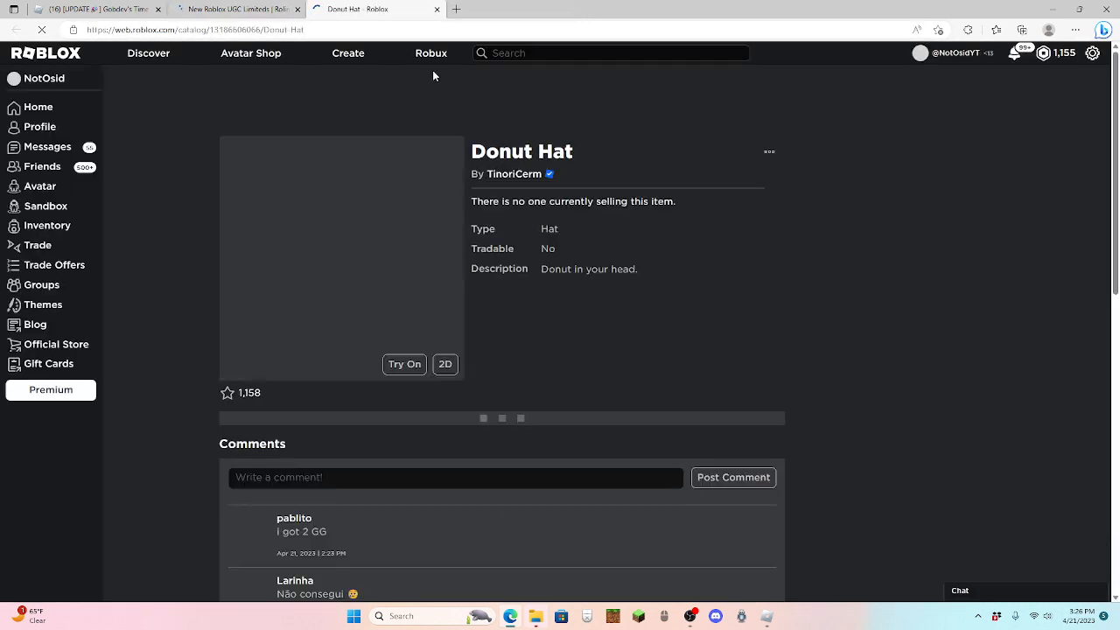
pyautogui.scroll(-3)
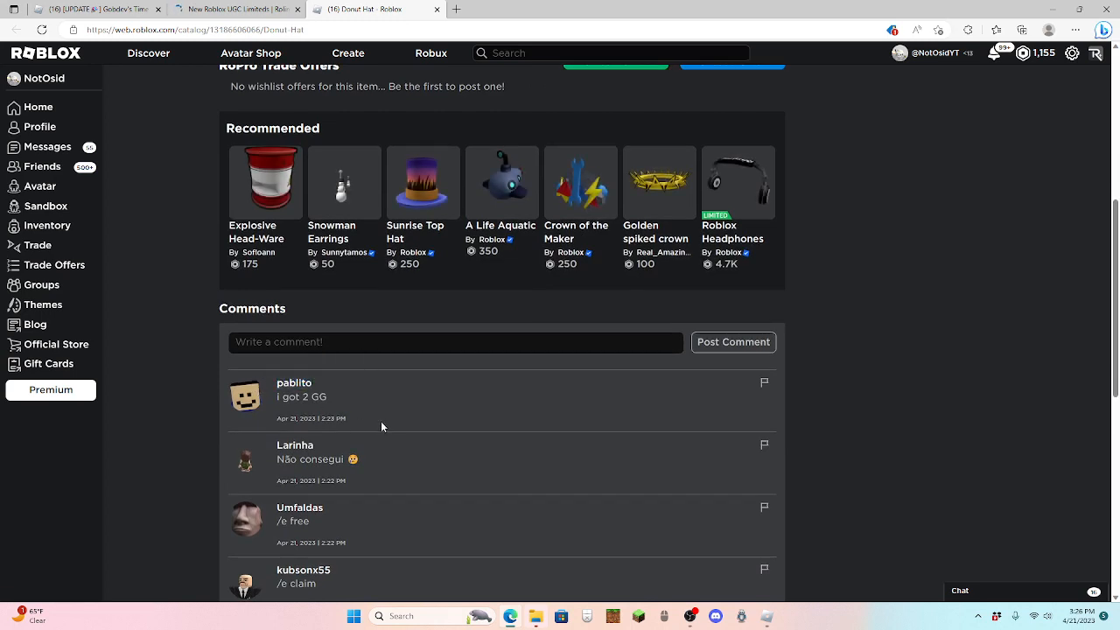
pyautogui.moveTo(879, 305)
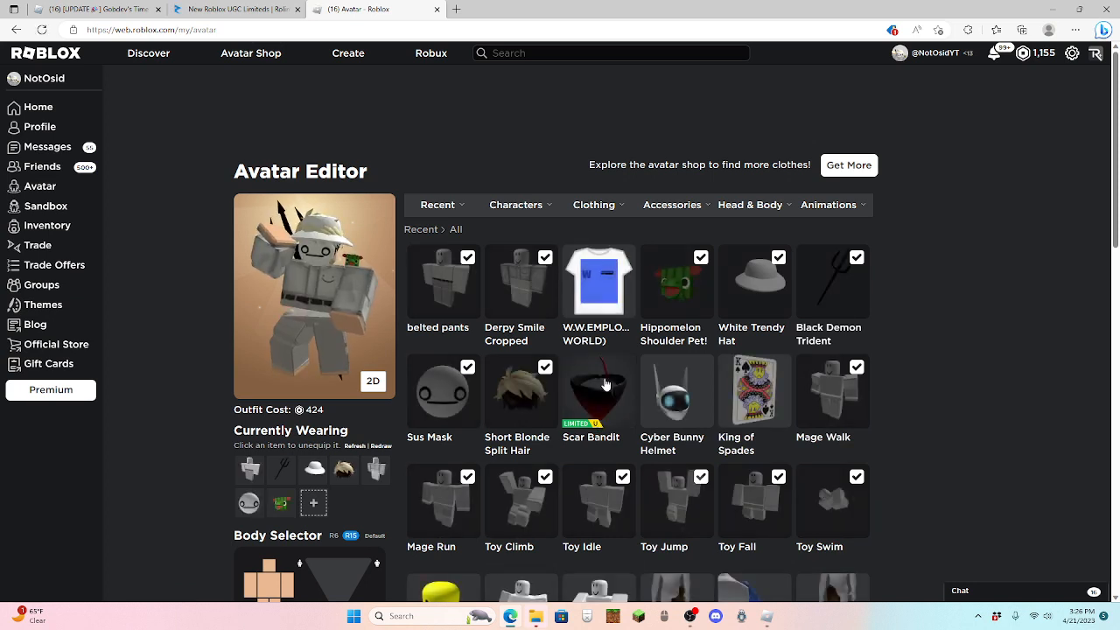
pyautogui.click(598, 392)
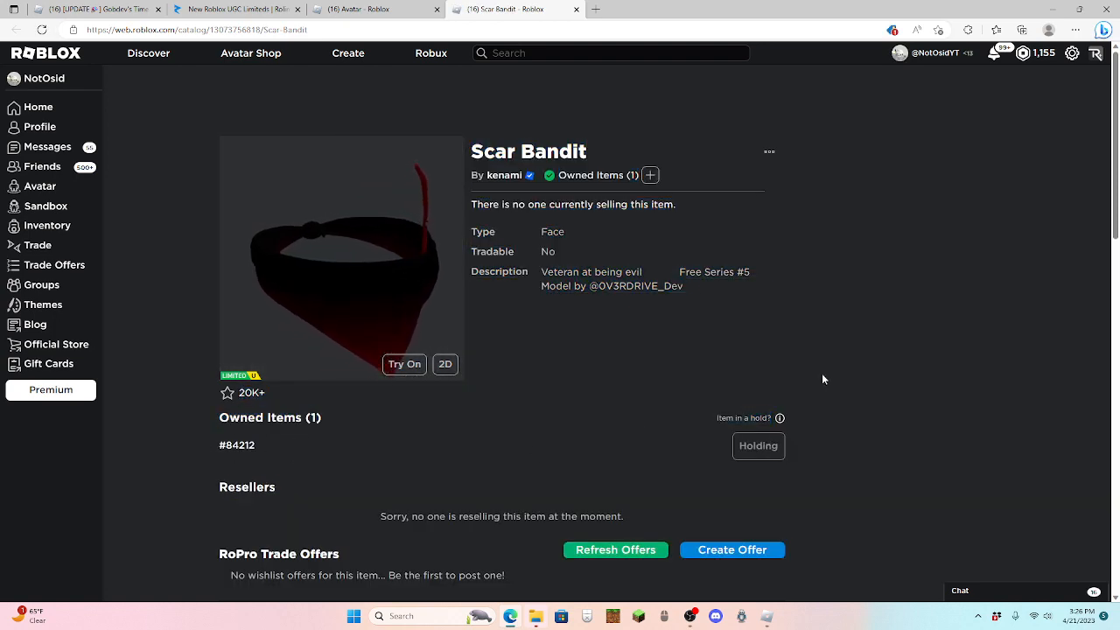
pyautogui.scroll(-3)
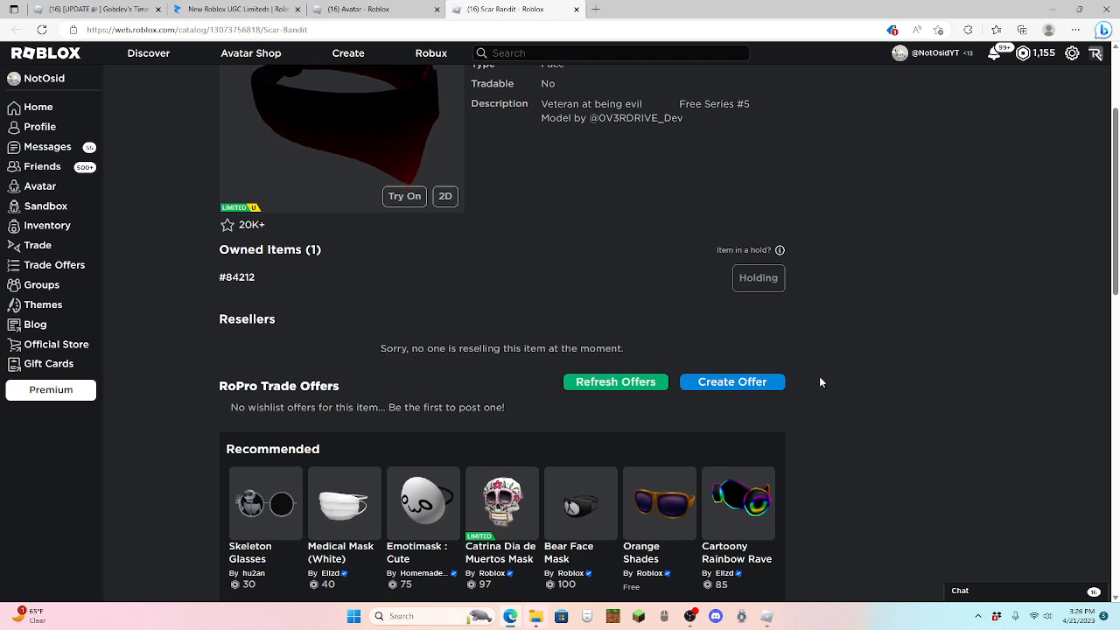
pyautogui.scroll(3)
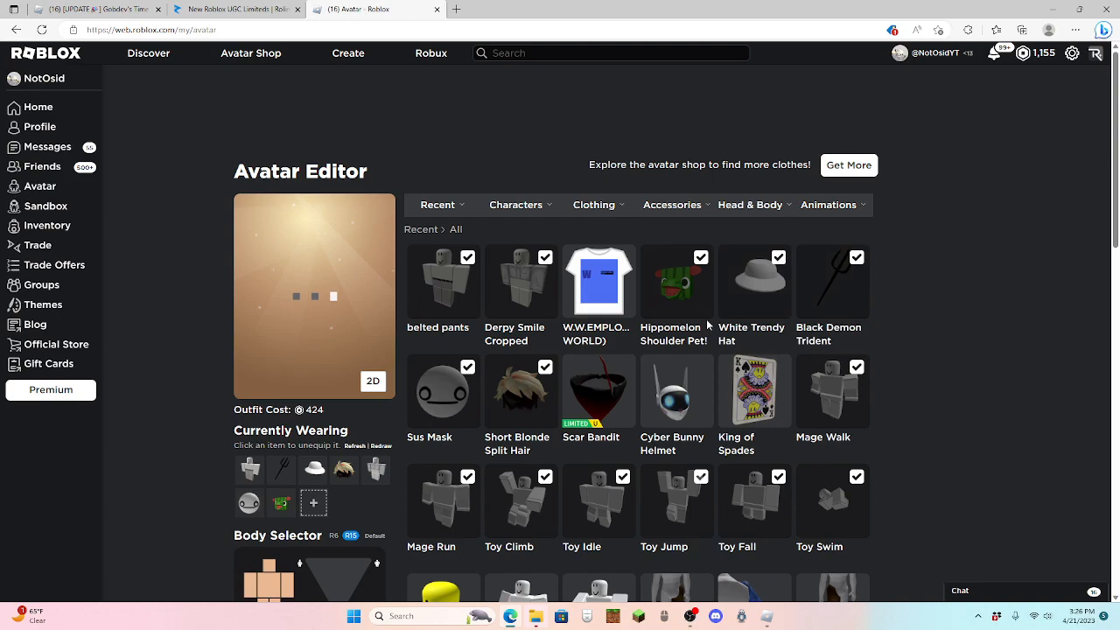
# Step: Go to My Transactions from the Robux menu after scrolling the Avatar Editor items
pyautogui.scroll(-3)
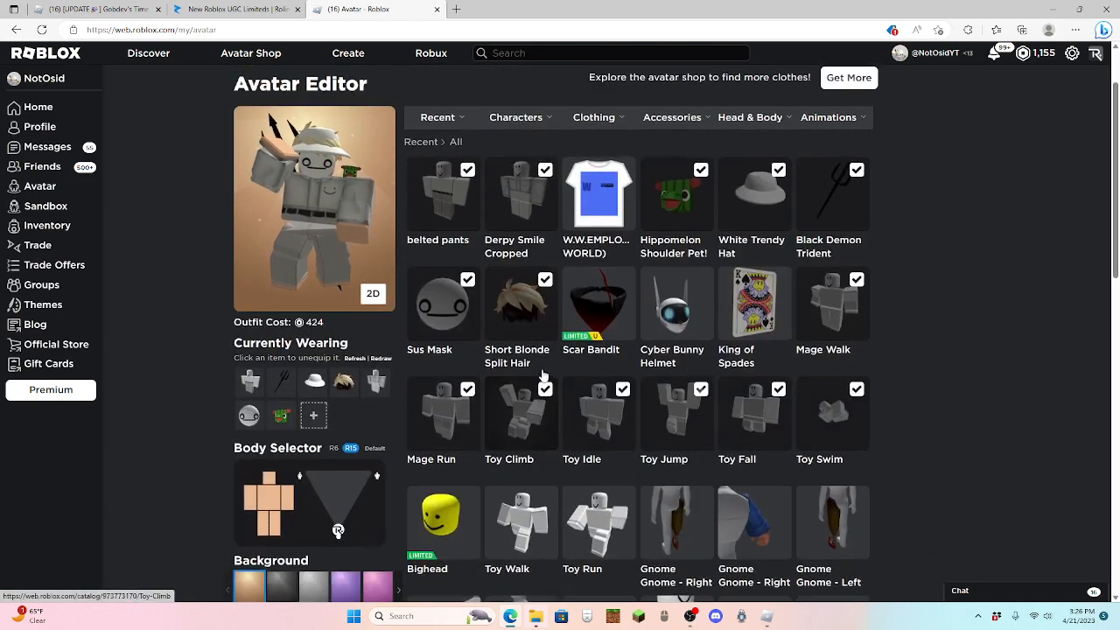
pyautogui.scroll(-3)
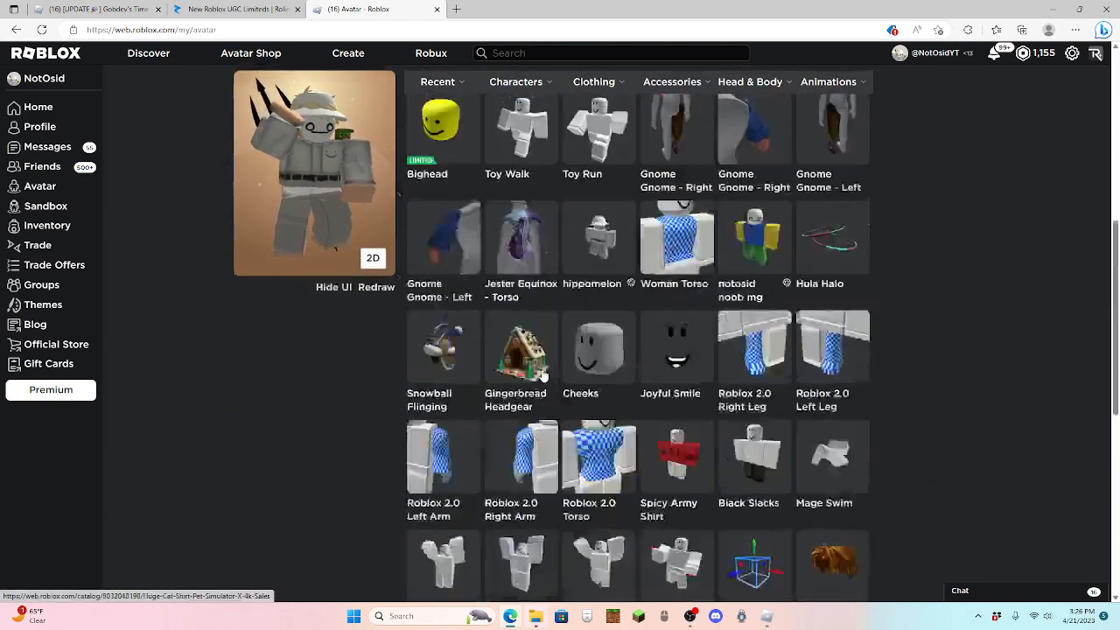
pyautogui.click(515, 83)
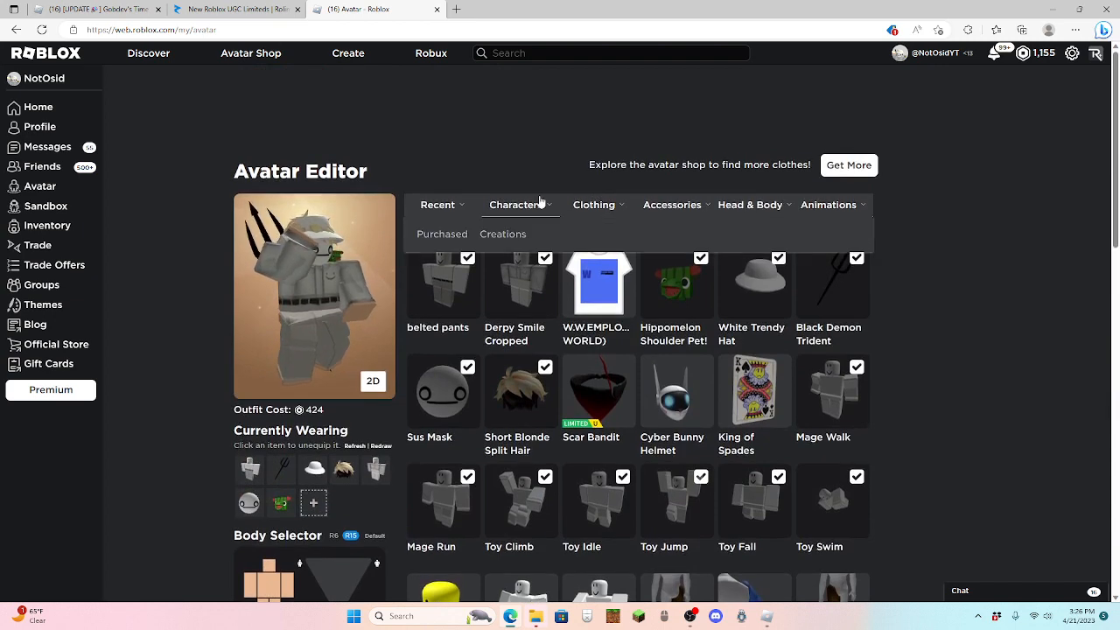
pyautogui.click(672, 204)
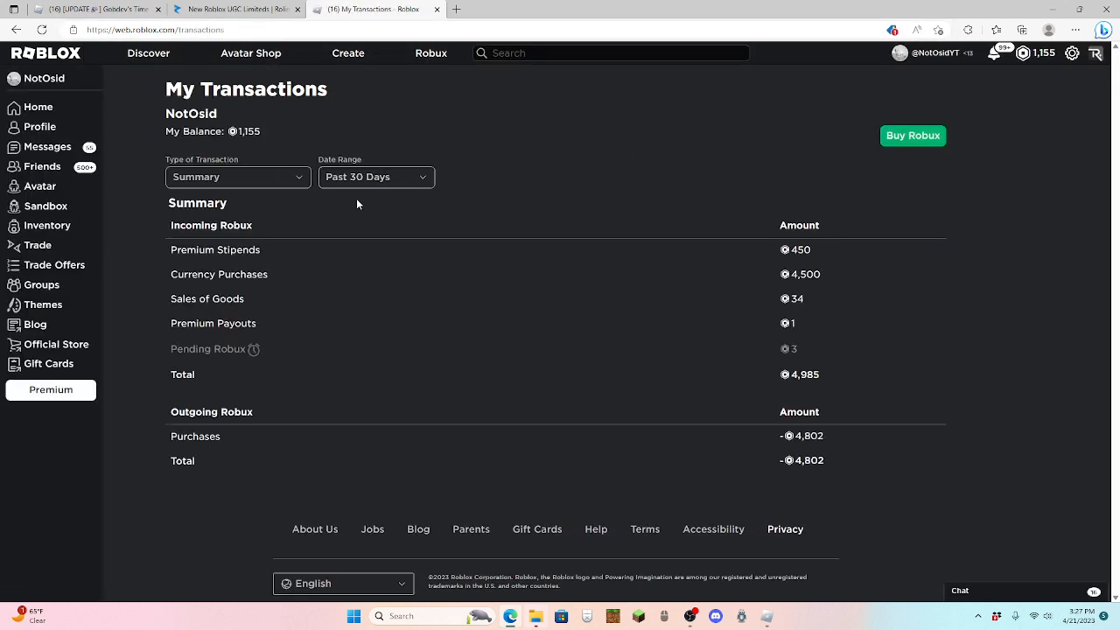
# Step: Filter transactions to Purchases and open the Heartbroken Glasses item from the list
pyautogui.click(238, 177)
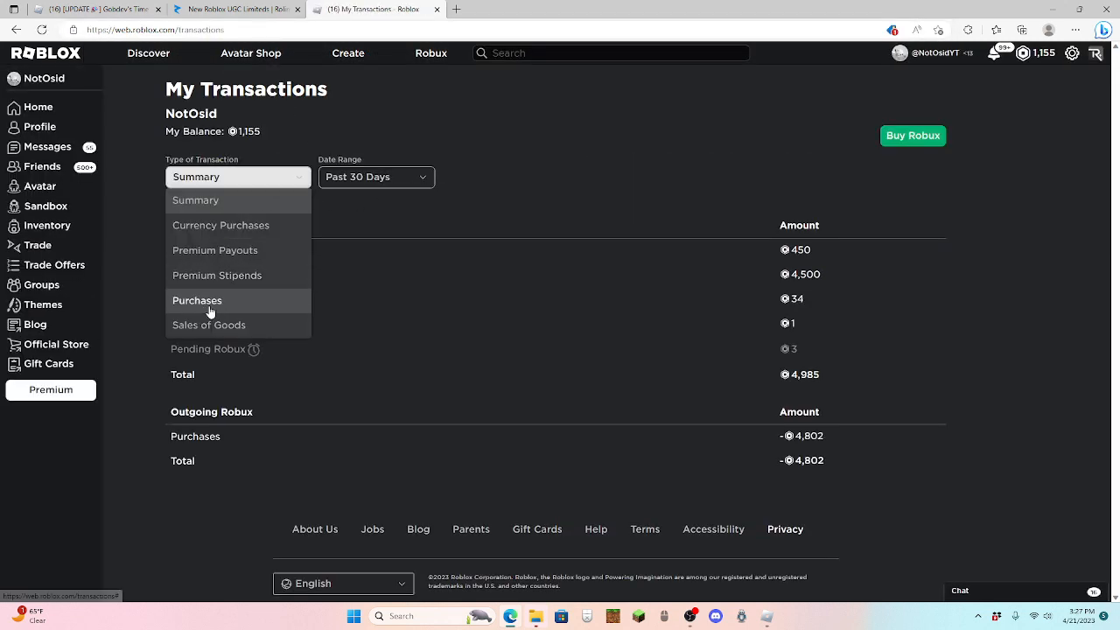
pyautogui.click(196, 301)
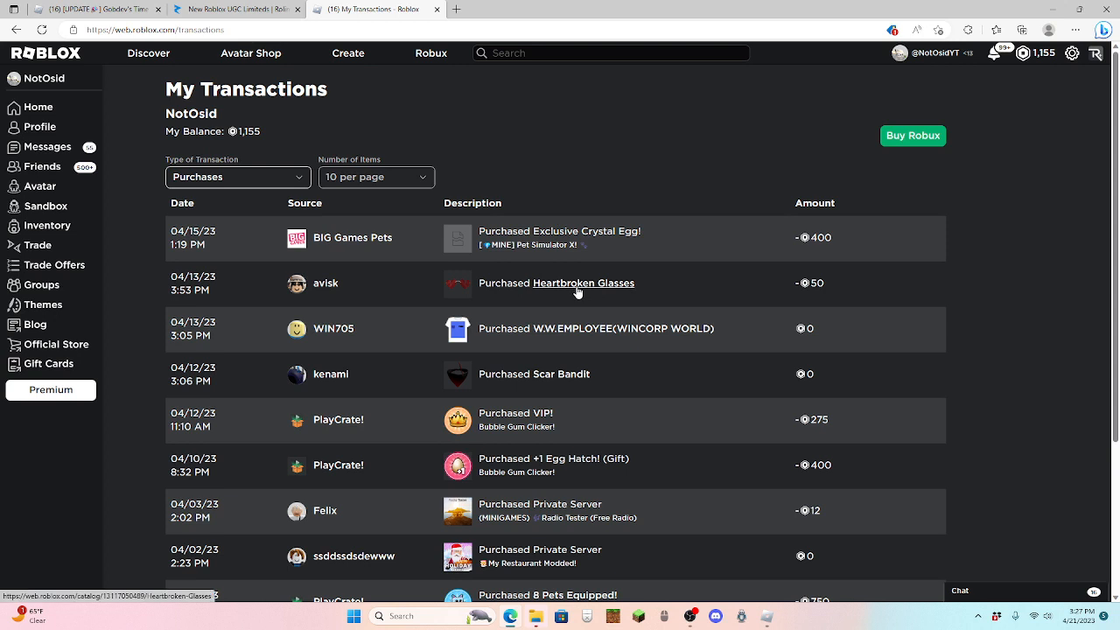
pyautogui.click(584, 284)
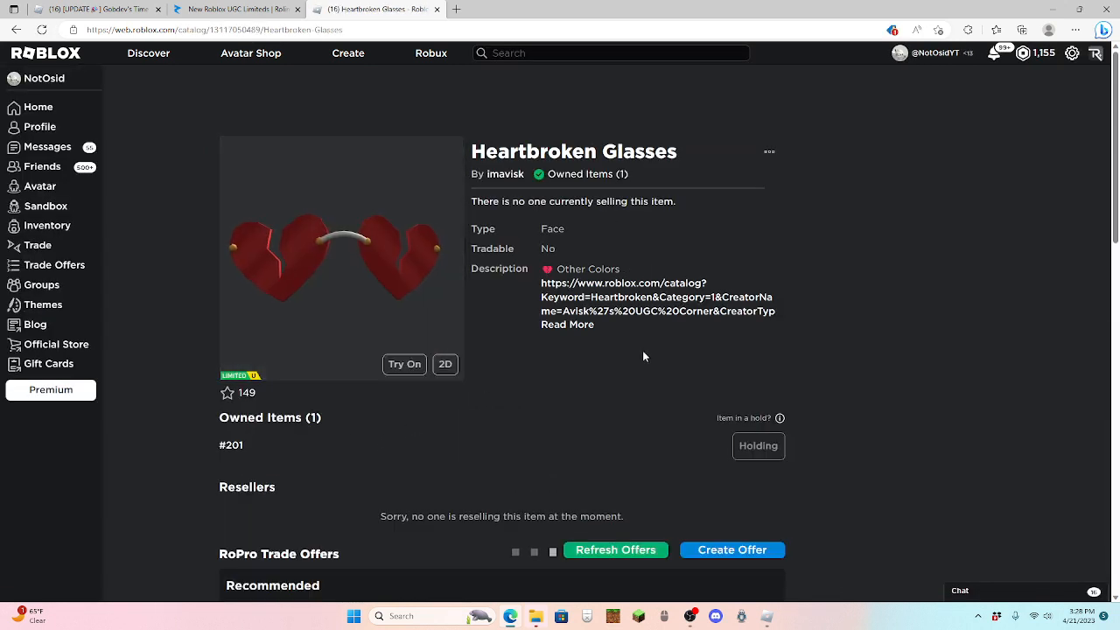
# Step: Read down the Heartbroken Glasses page through recommendations and user comments
pyautogui.scroll(-3)
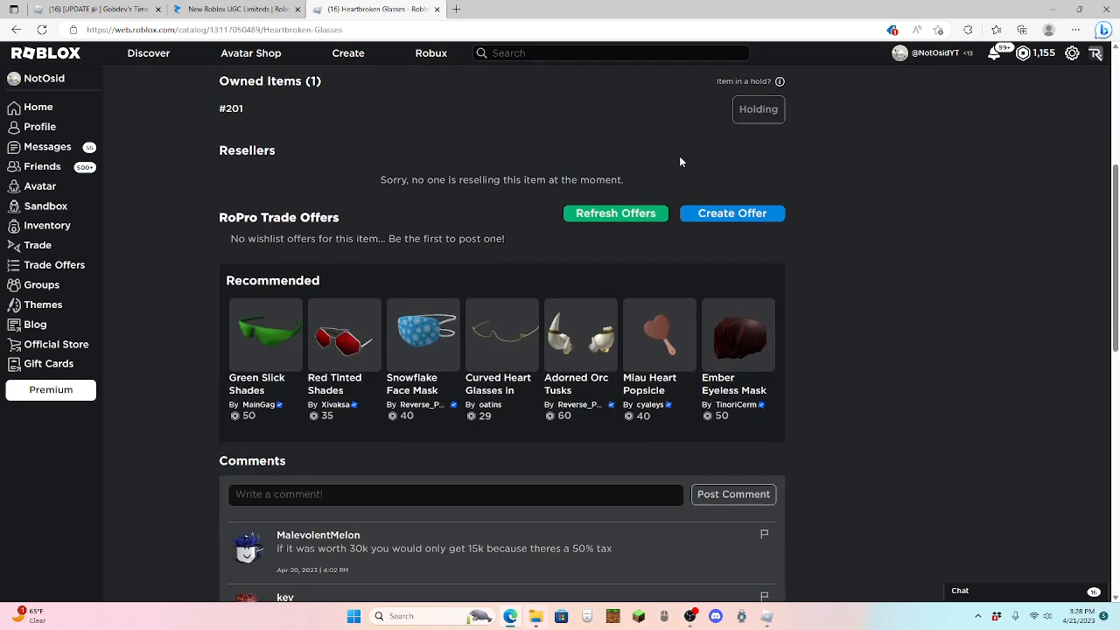
pyautogui.moveTo(851, 273)
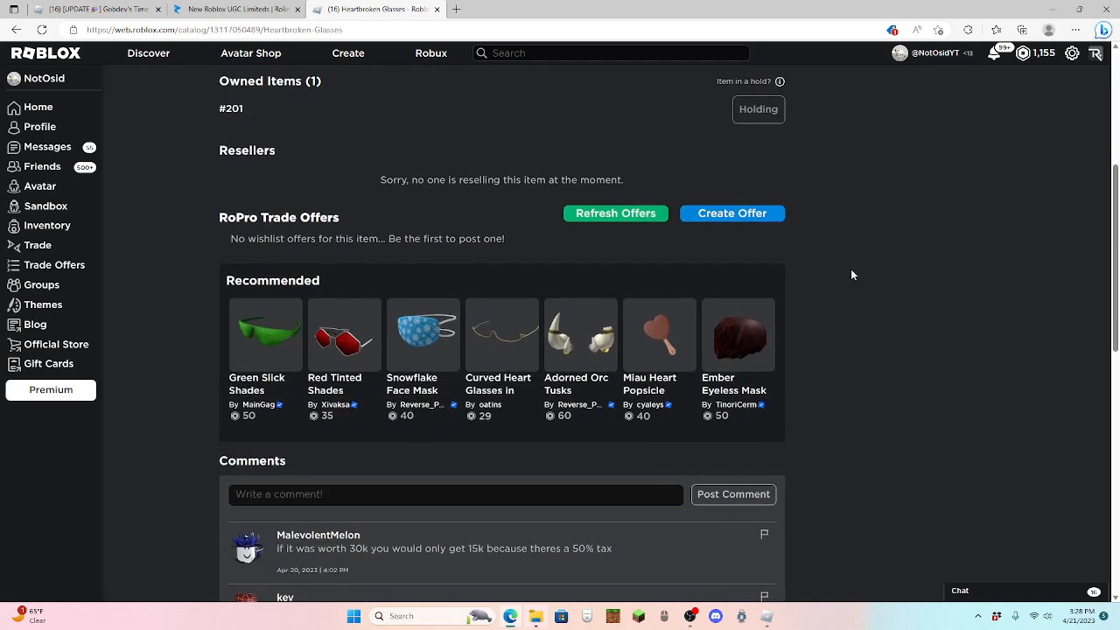
pyautogui.scroll(-3)
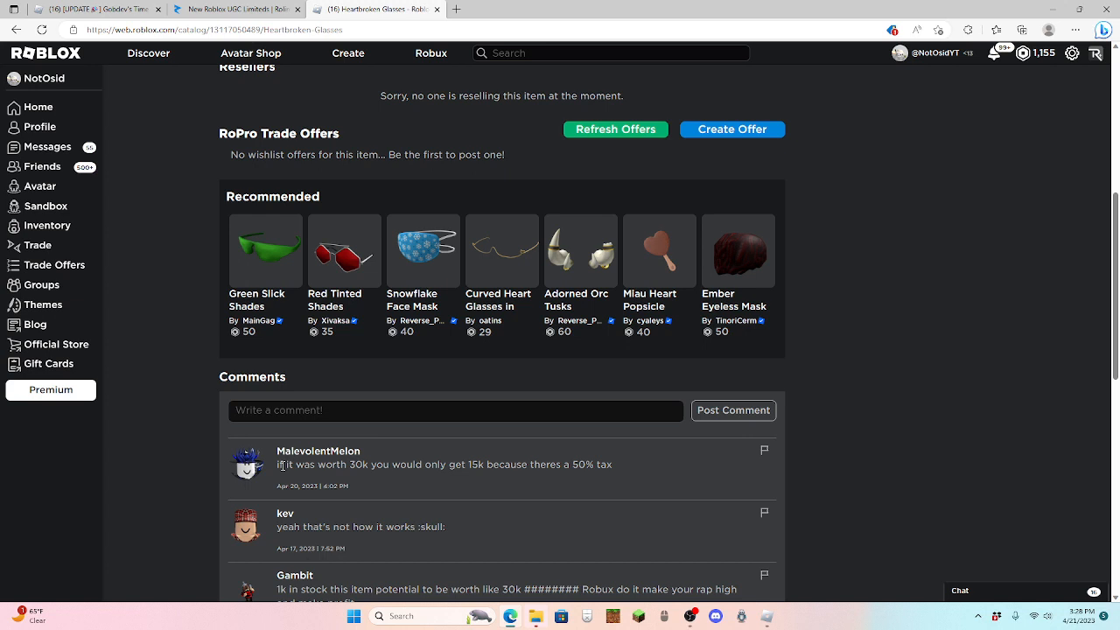
pyautogui.scroll(-3)
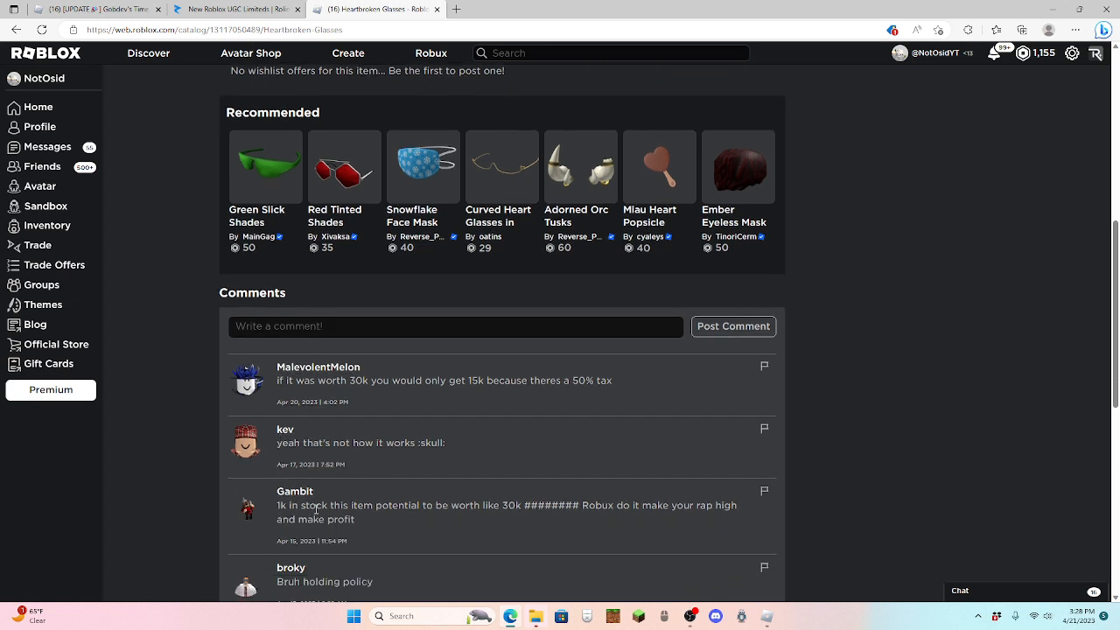
pyautogui.scroll(-3)
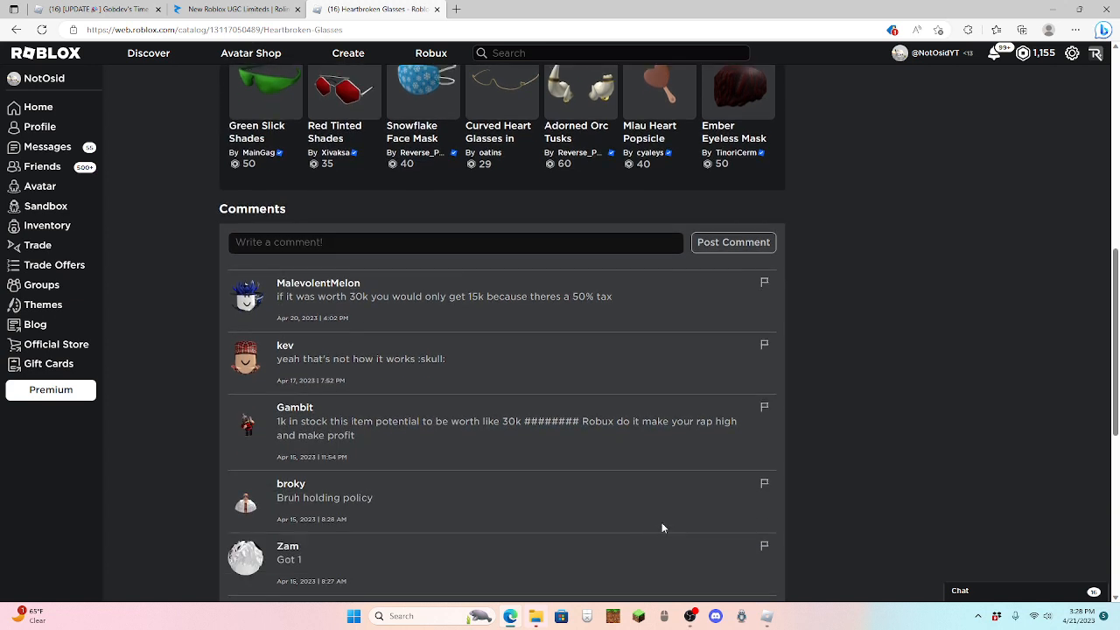
pyautogui.moveTo(854, 329)
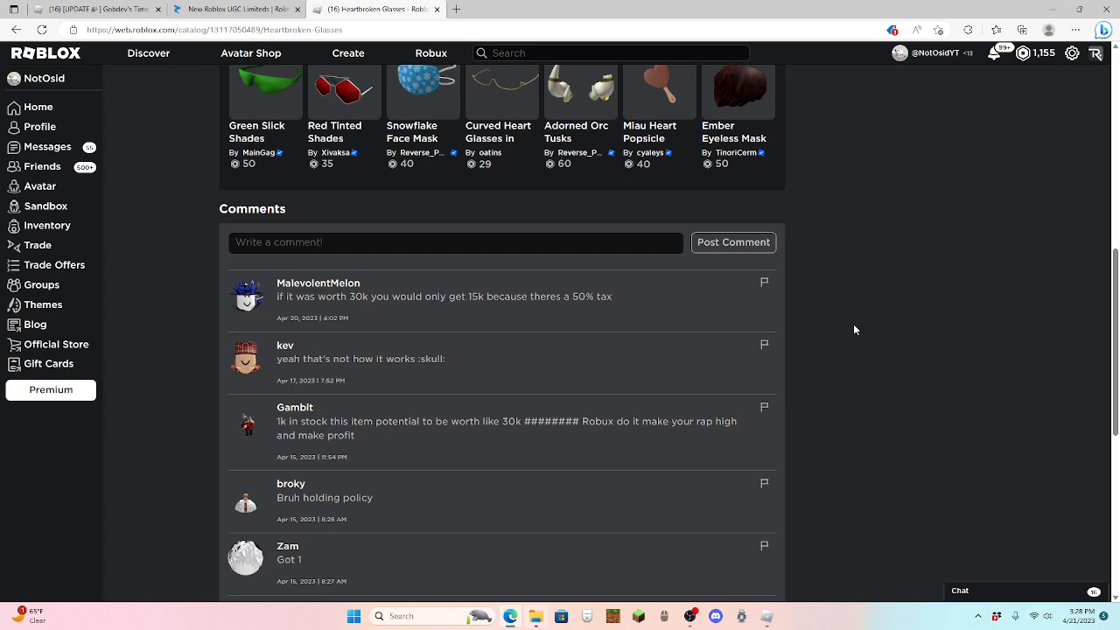
pyautogui.scroll(3)
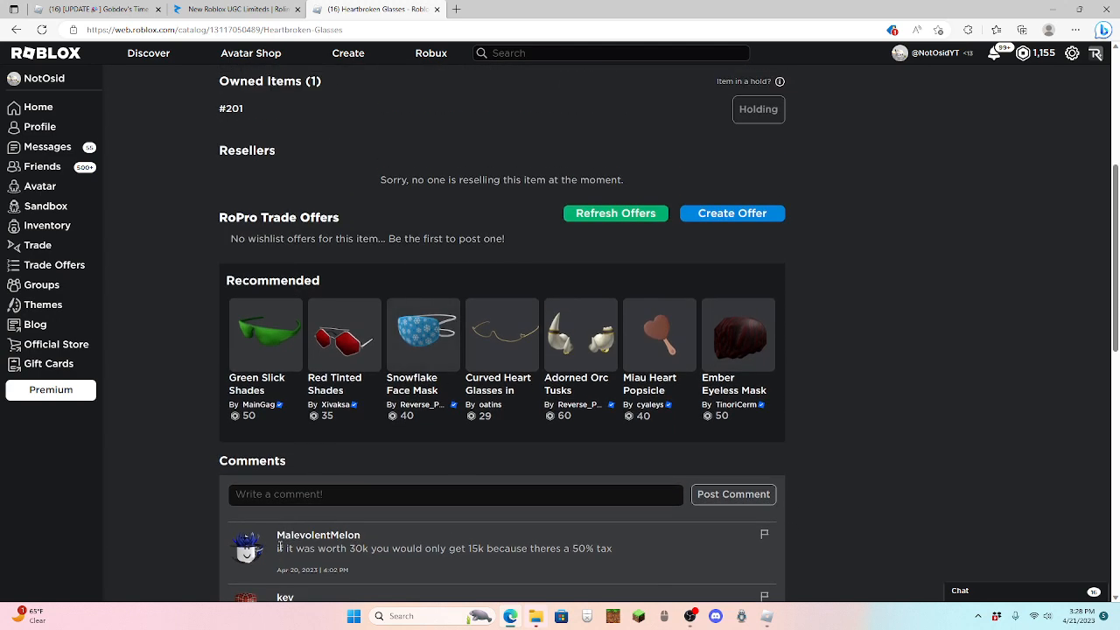
pyautogui.scroll(-3)
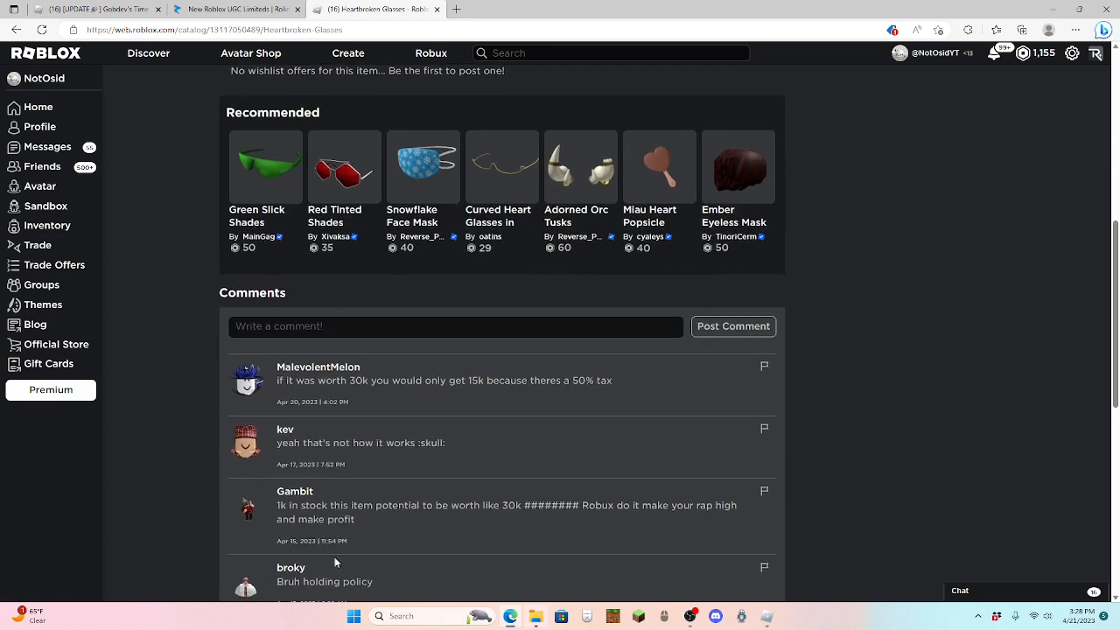
pyautogui.moveTo(525, 403)
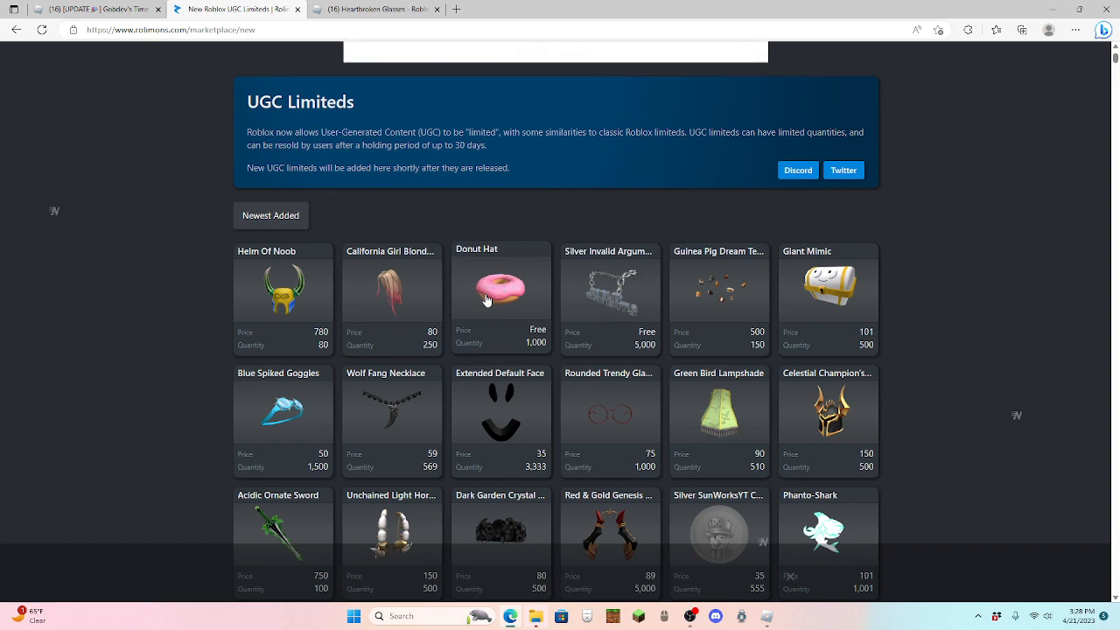
# Step: Scroll further down the Heartbroken Glasses comments, including the 'SELL IT OUT' ones
pyautogui.scroll(-3)
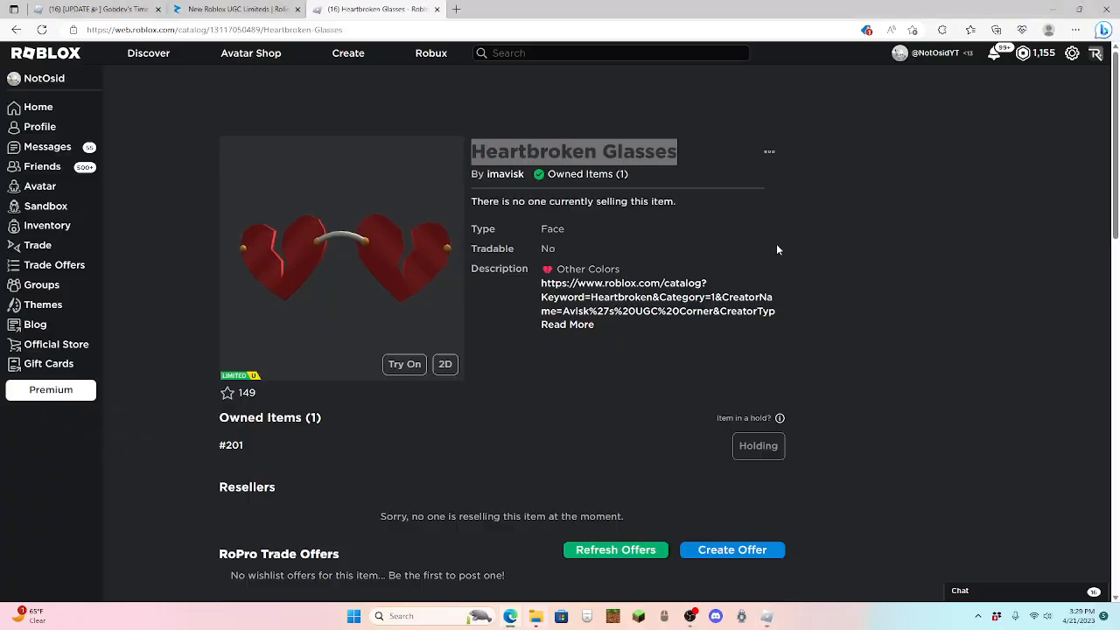
pyautogui.scroll(-3)
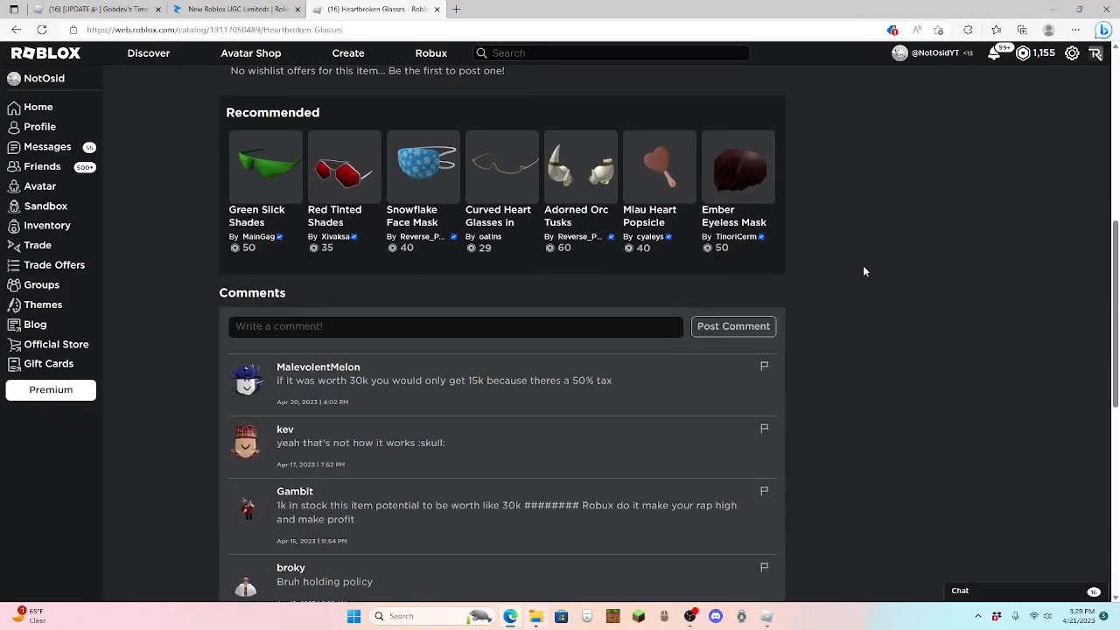
pyautogui.scroll(-3)
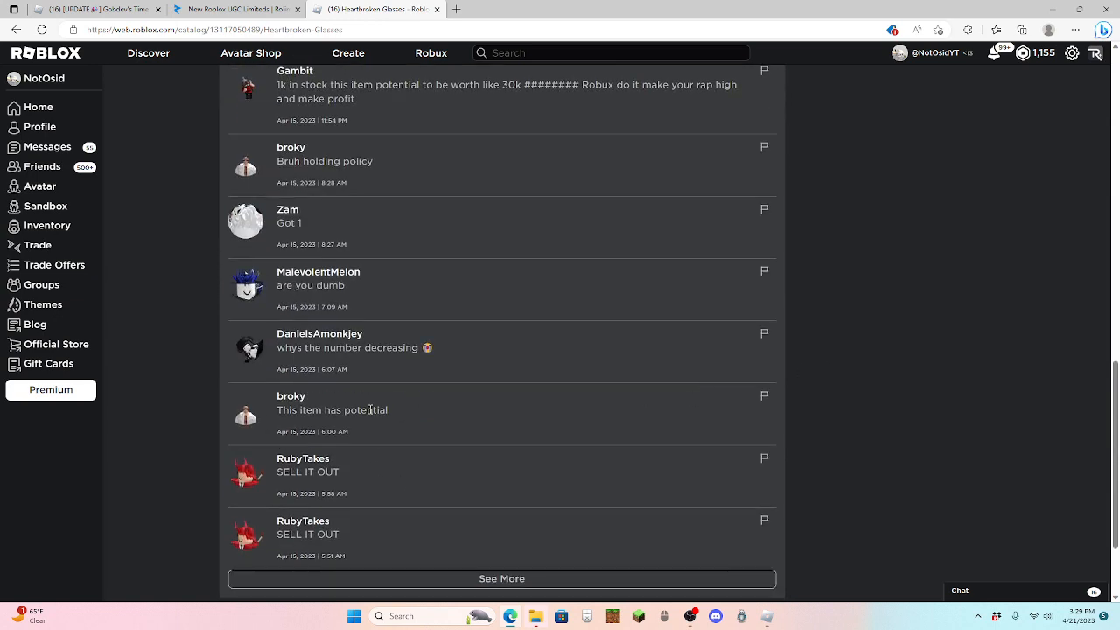